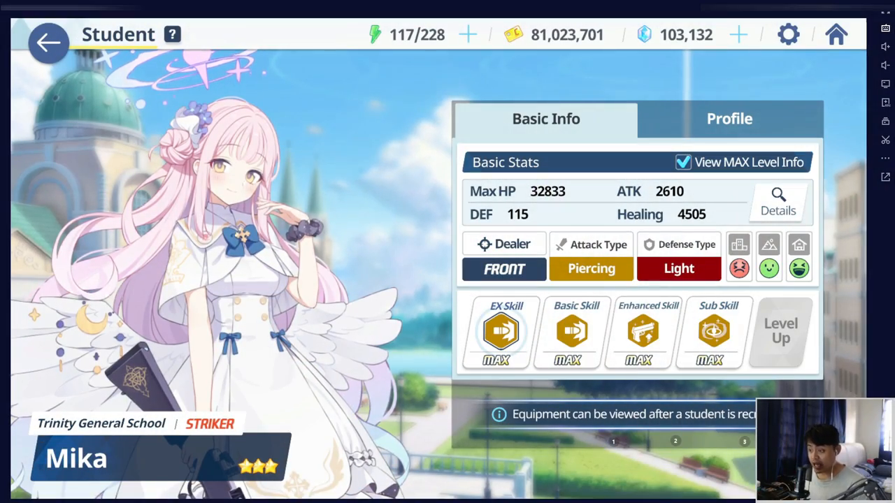
Review Mika's EX skill and another skill description, then dismiss the descriptions.
click(500, 333)
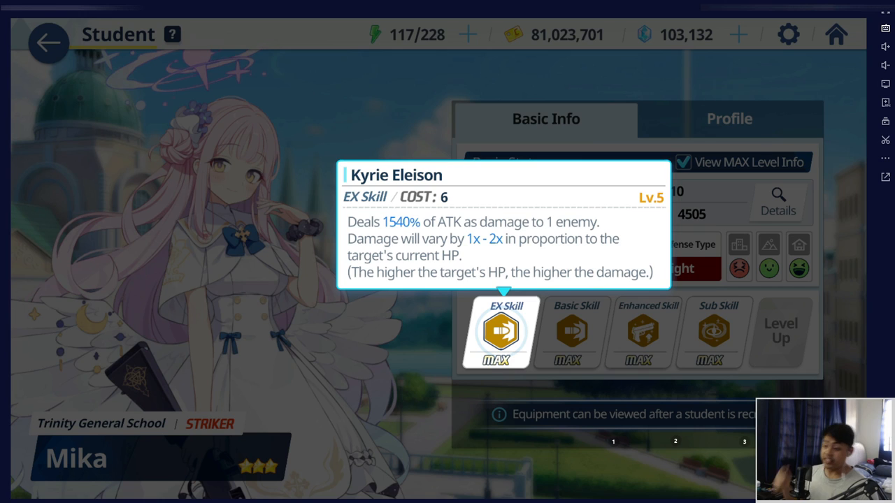
click(576, 333)
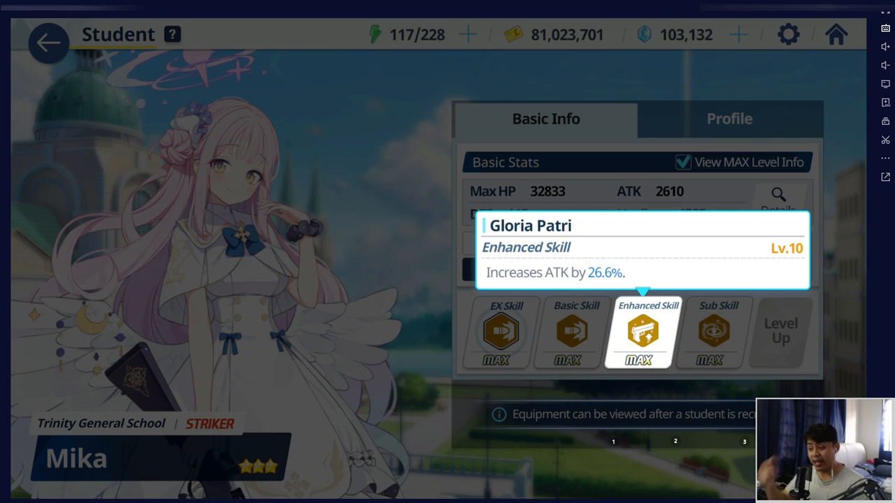
click(719, 332)
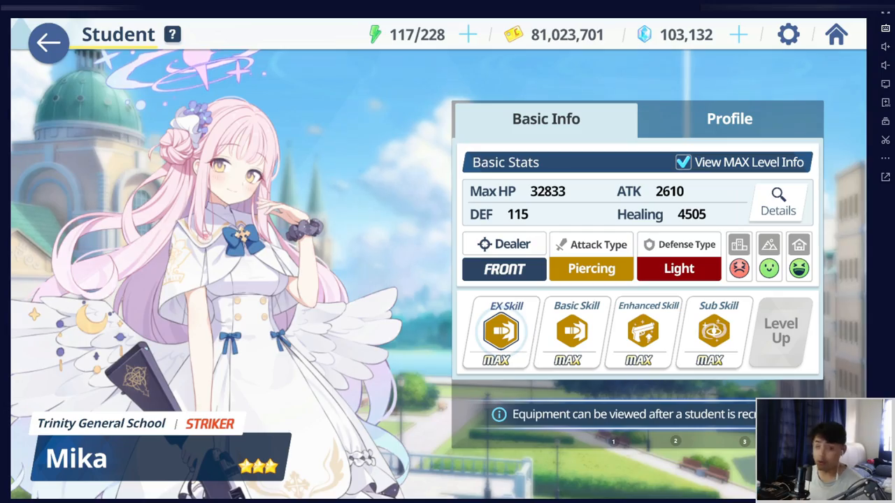
Return to Fest Recruitment and request a ten-recruit costing 1200 with 101932 owned.
click(47, 42)
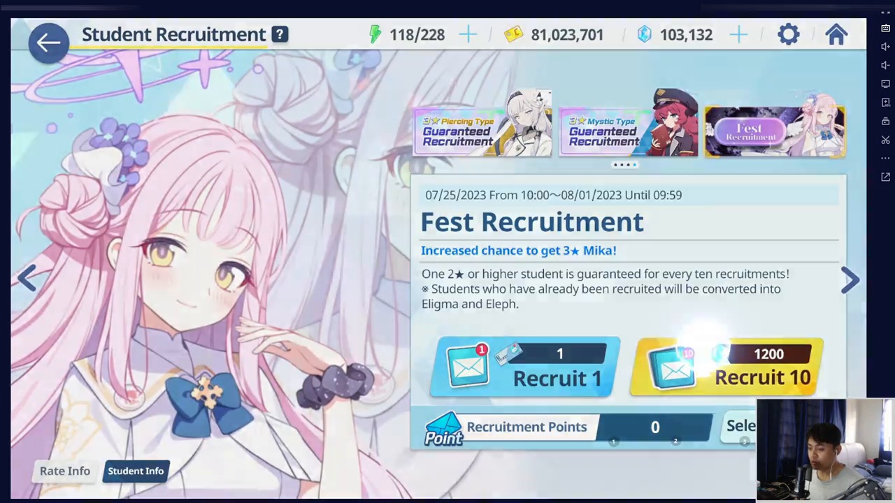
click(727, 366)
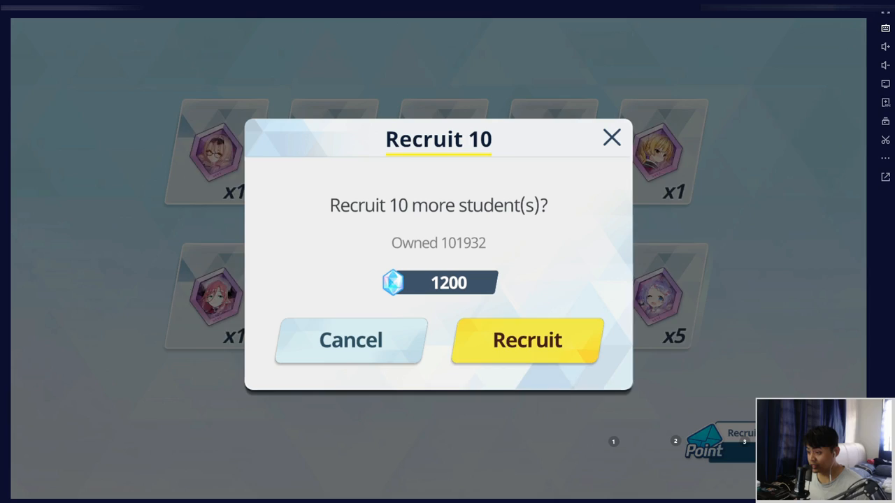
Confirm spending 1200 for ten recruits, yielding one new three-star student.
click(527, 339)
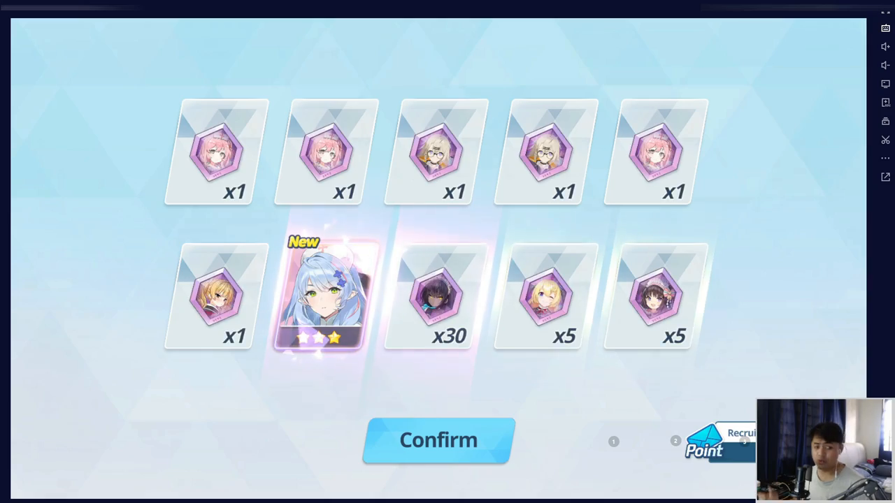
Accept the results and request another ten-recruit, now with 99532 owned.
click(439, 441)
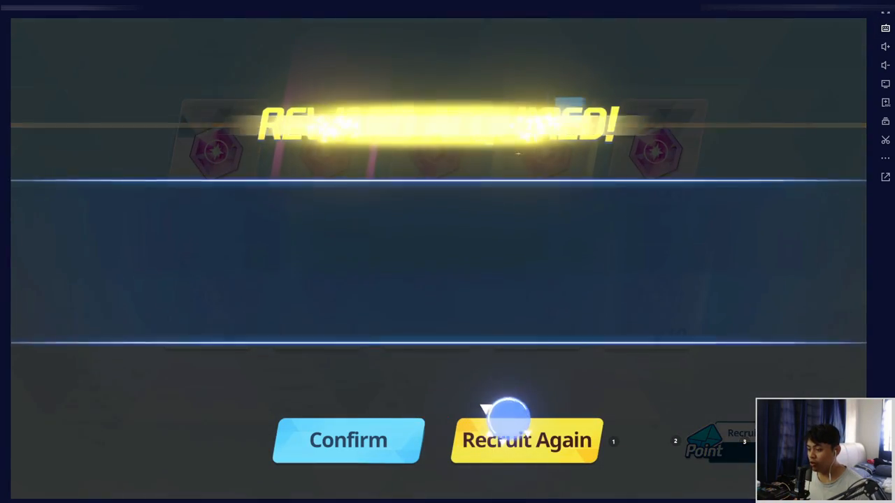
click(526, 440)
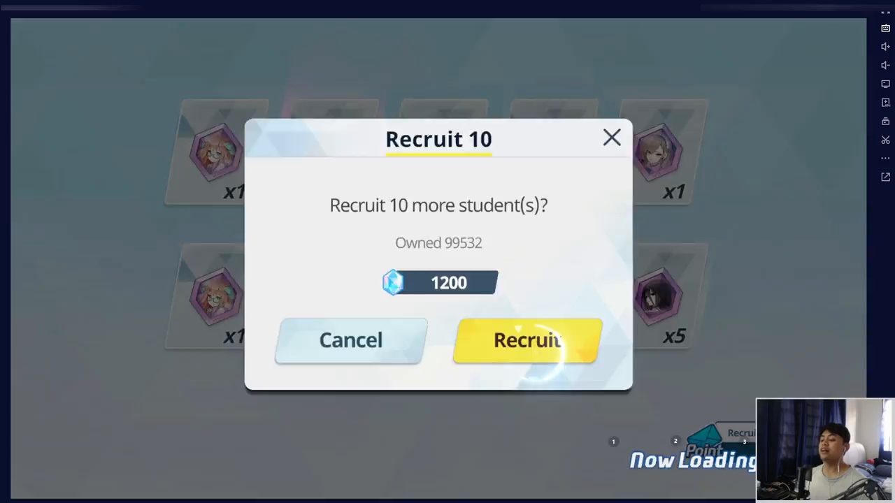
Run a ten-pull, accept its three-star and two-star results, and queue the next with 98332 owned.
click(525, 341)
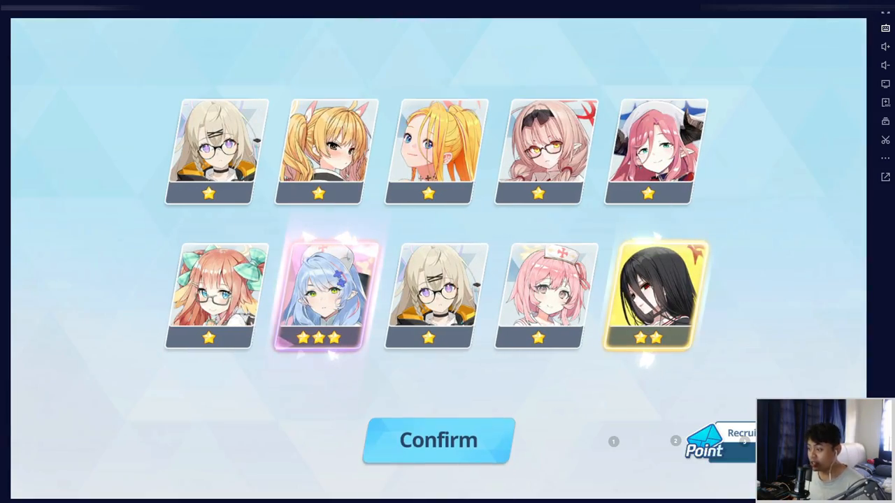
click(438, 440)
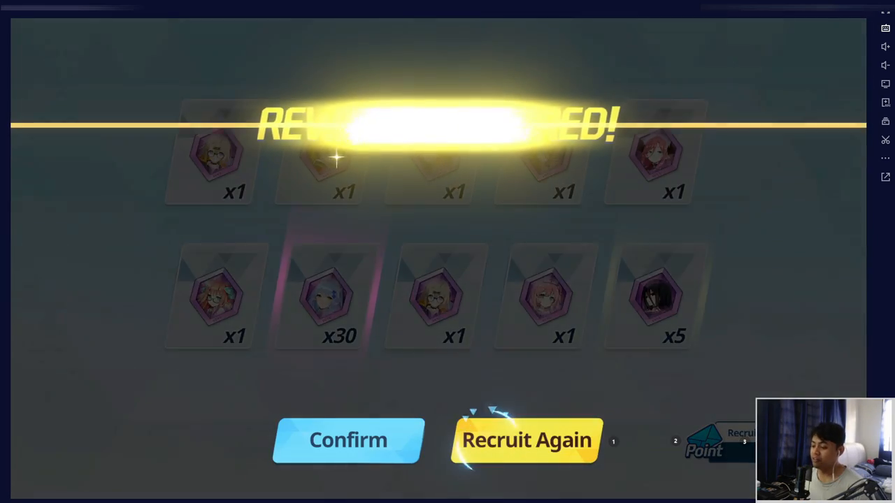
click(526, 439)
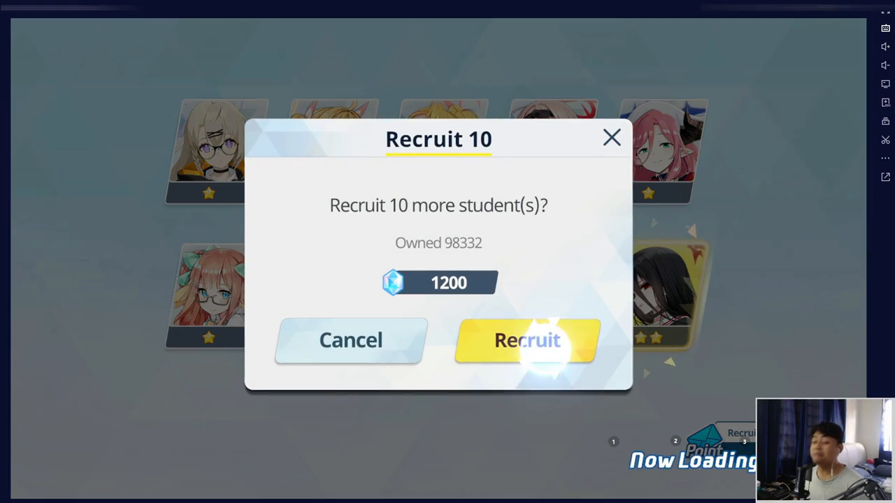
Run a ten-pull yielding two three-stars, one new, and accept its rewards.
click(526, 341)
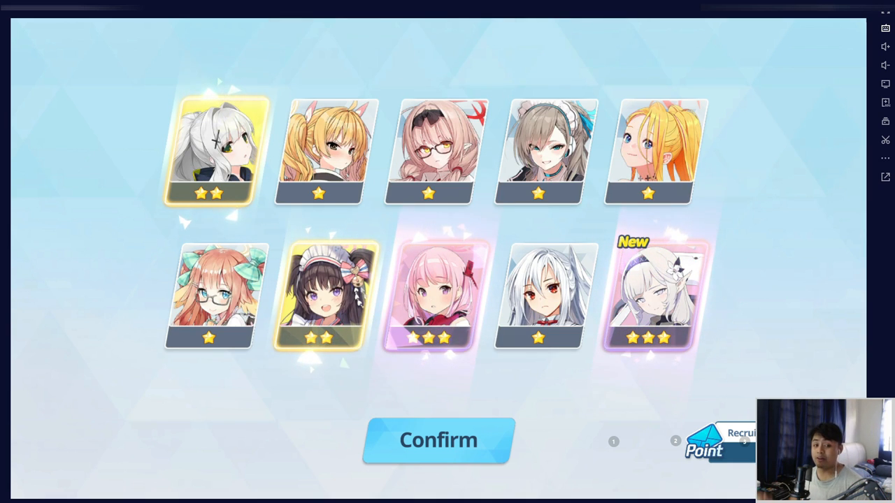
click(439, 439)
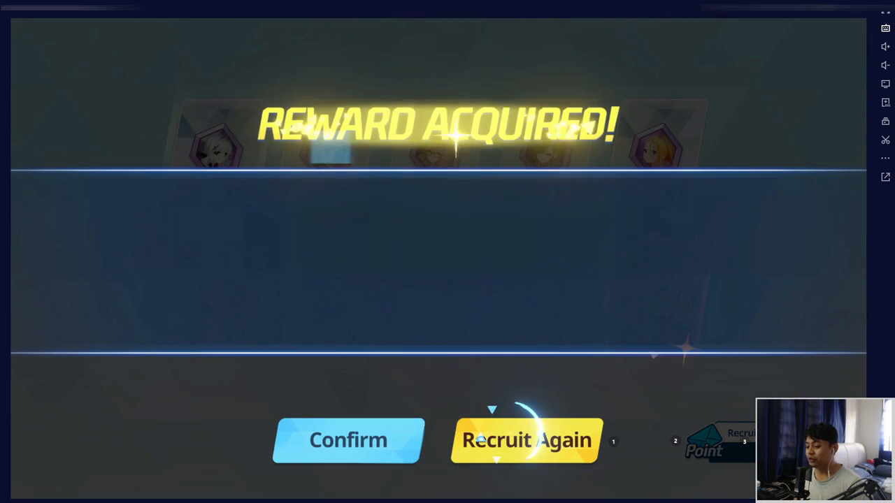
Recruit ten more until the 100 three-star students achievement appears.
click(526, 440)
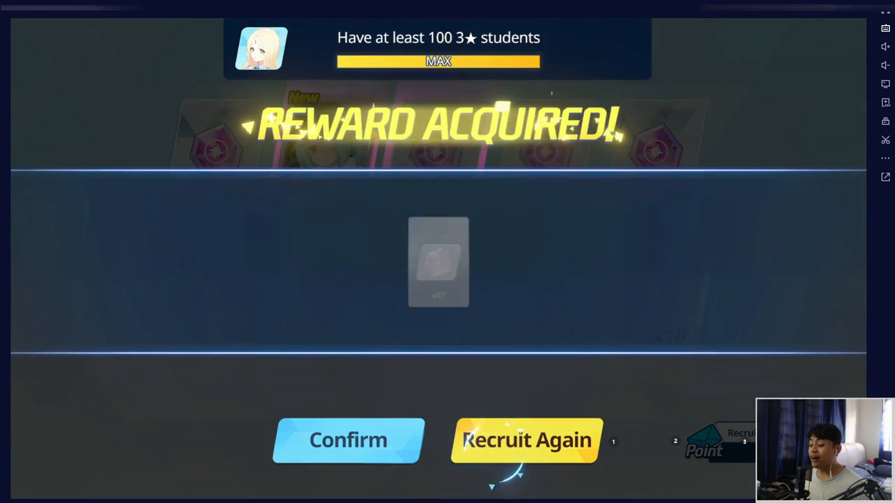
Run another ten-pull gaining a new three-star, accept it, and queue the next with 91132 owned.
click(525, 439)
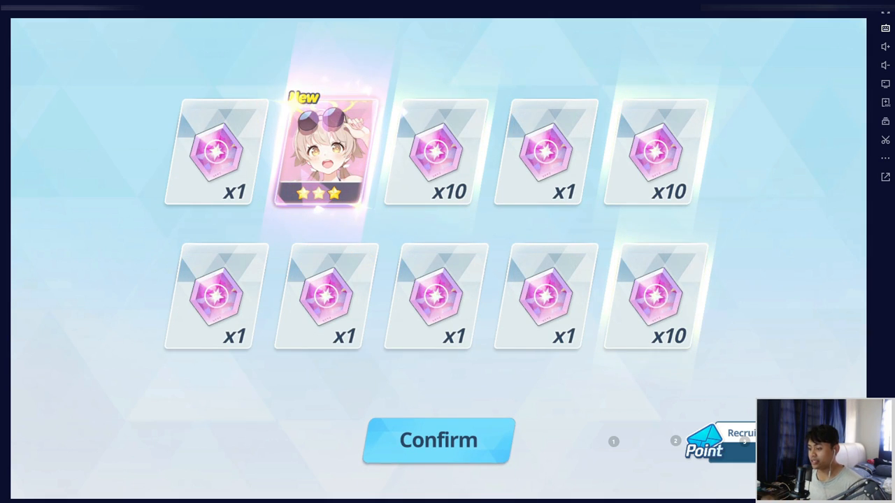
click(439, 439)
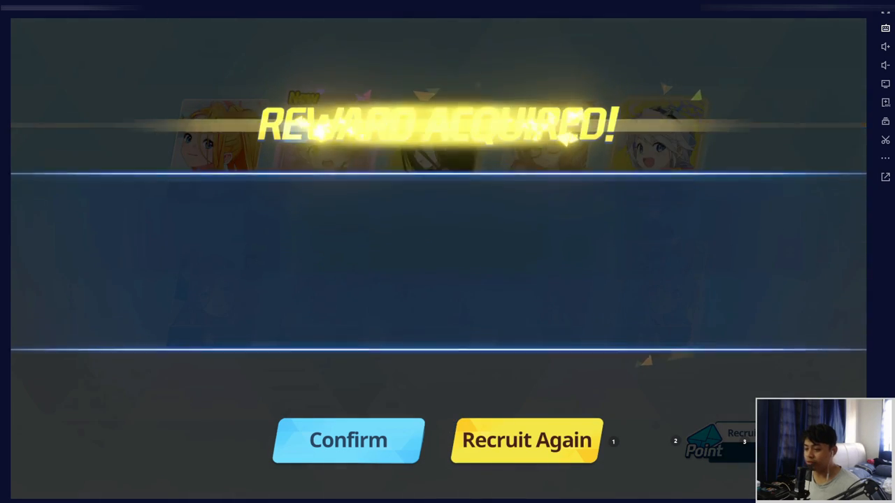
click(526, 439)
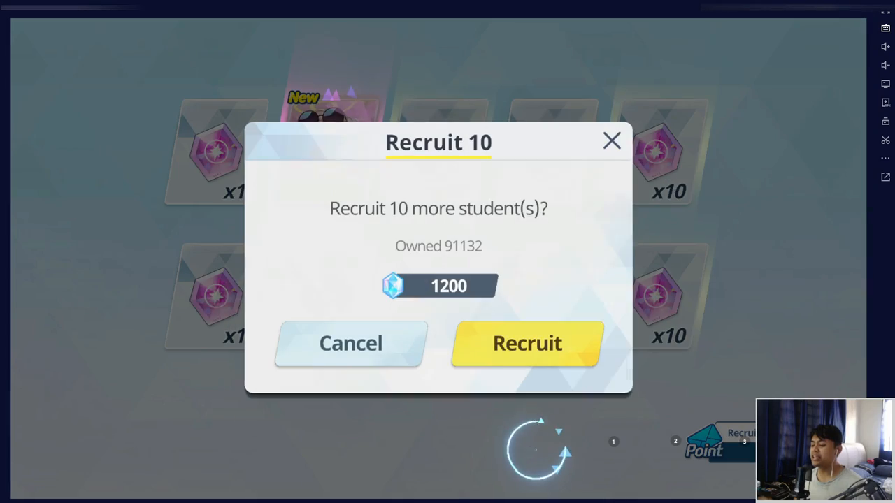
Confirm a ten-pull that lands new three-stars including the rate-up pick-up.
click(527, 343)
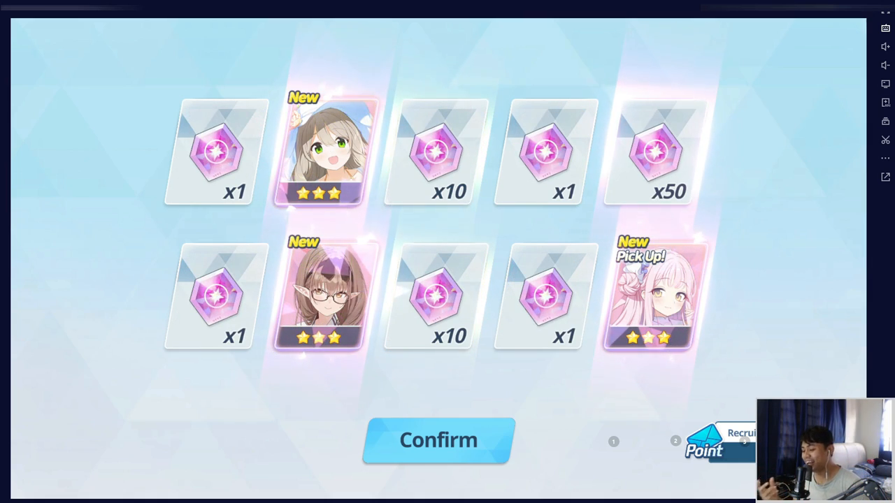
Accept the results and run another ten-pull that introduces new student Kotama.
click(438, 439)
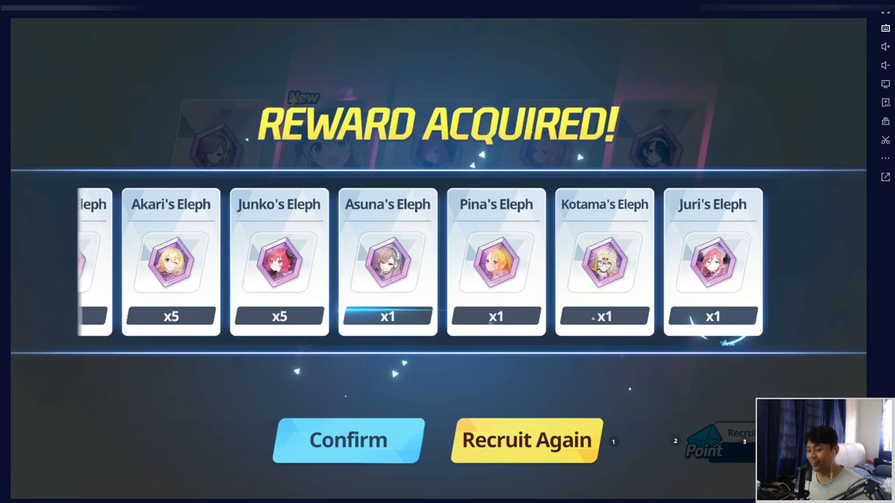
click(526, 439)
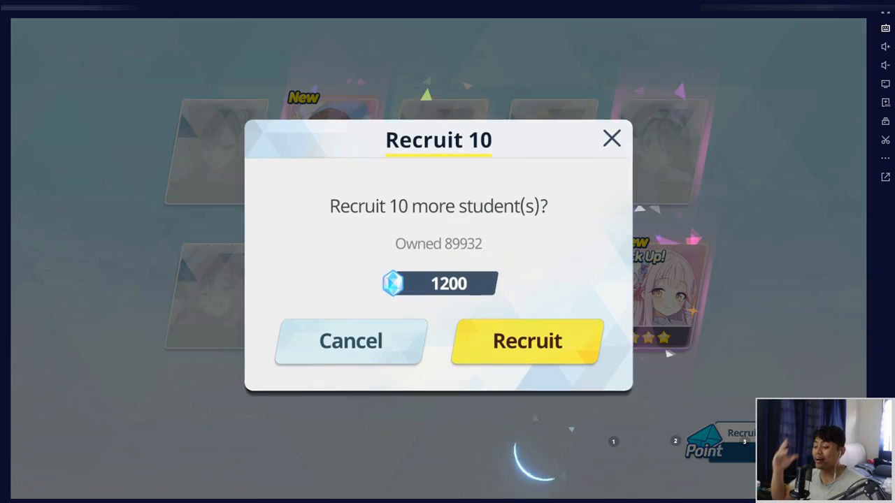
click(527, 341)
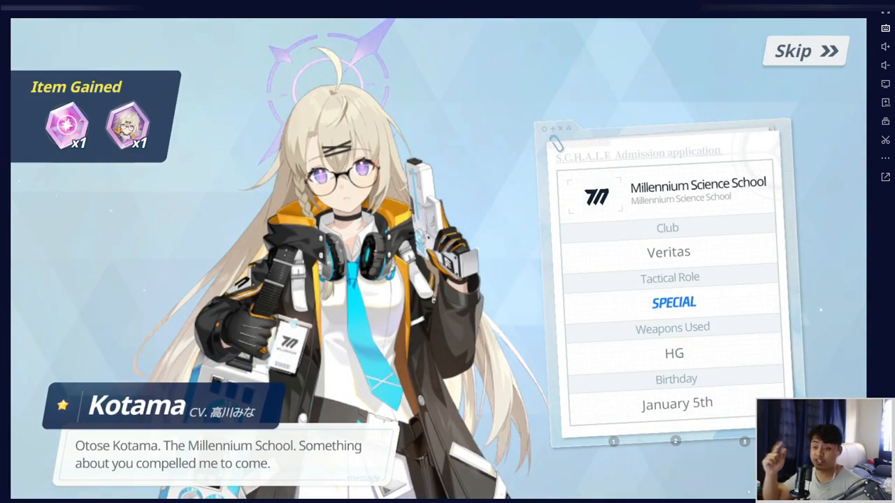
click(804, 50)
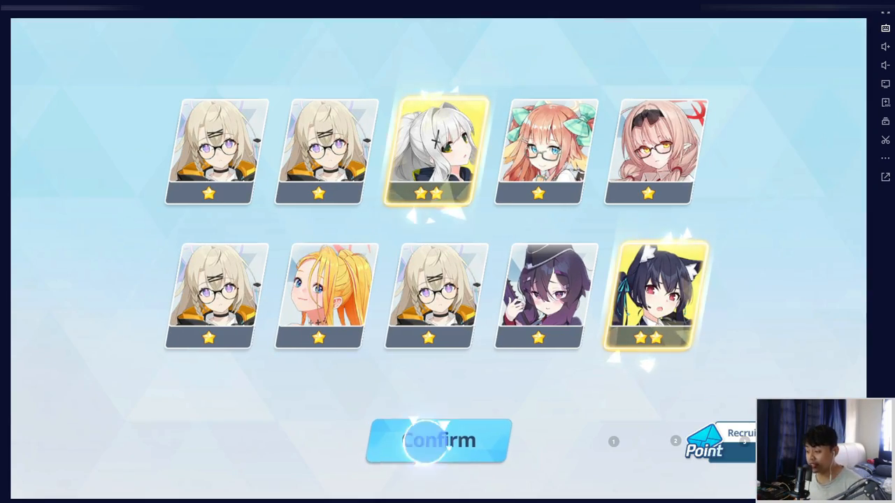
Accept Kotama's pull, confirm ten more recruits, and start the following recruitment.
click(439, 440)
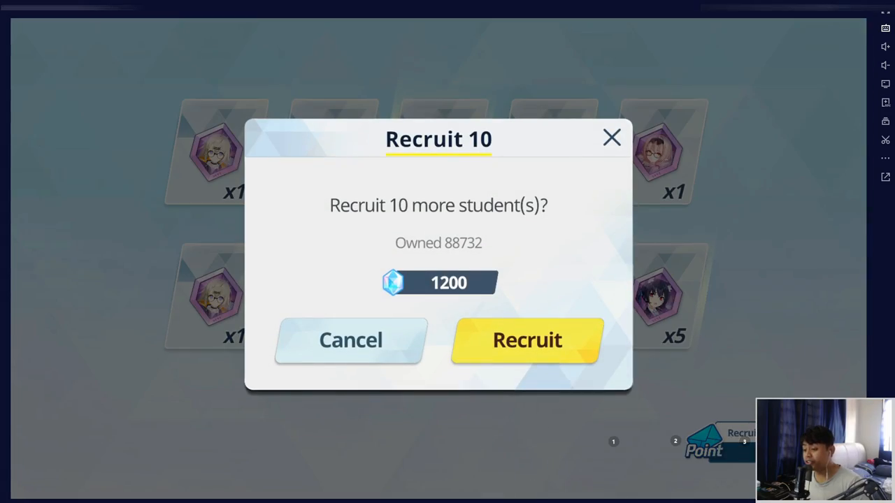
click(527, 340)
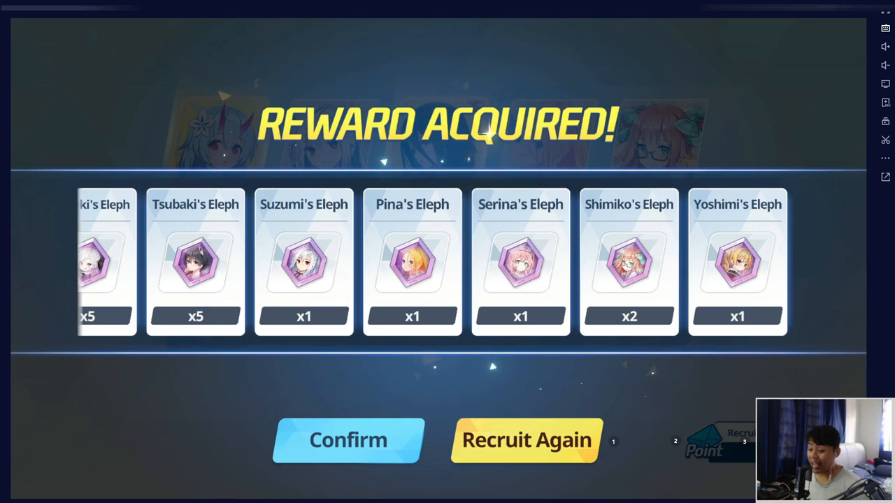
click(526, 439)
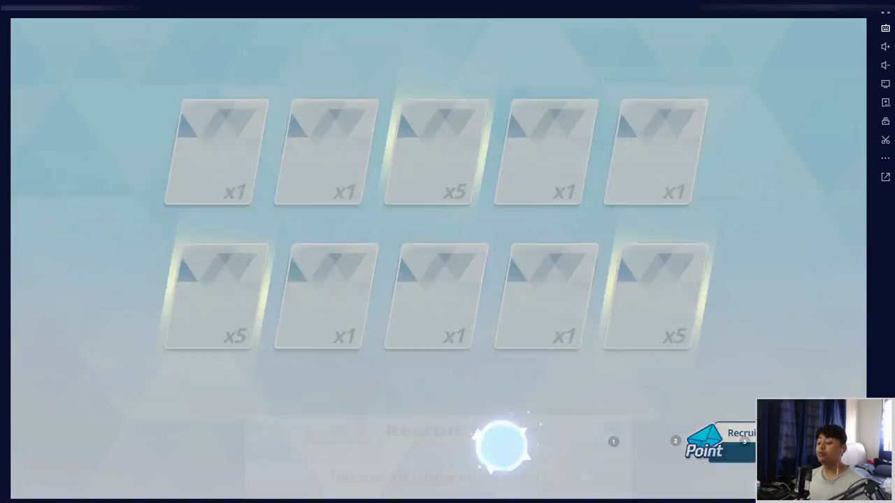
Reveal the ten cards introducing two-star Hasumi and accept the results.
click(501, 441)
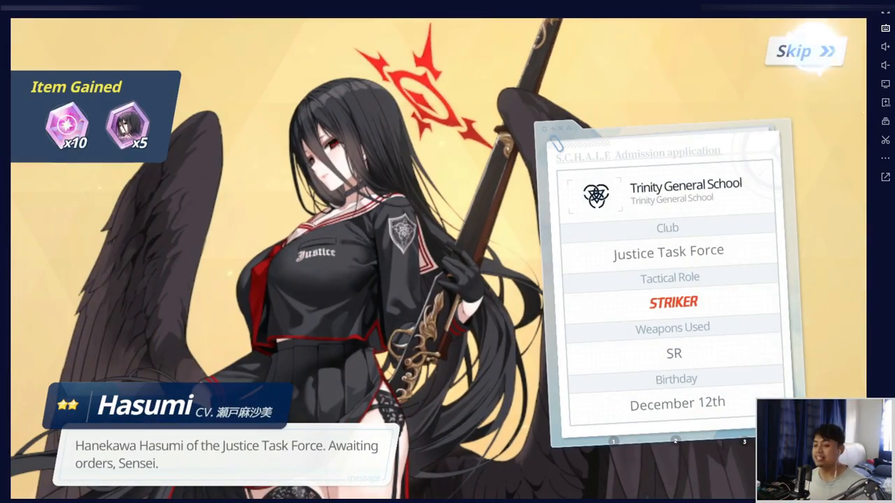
click(803, 50)
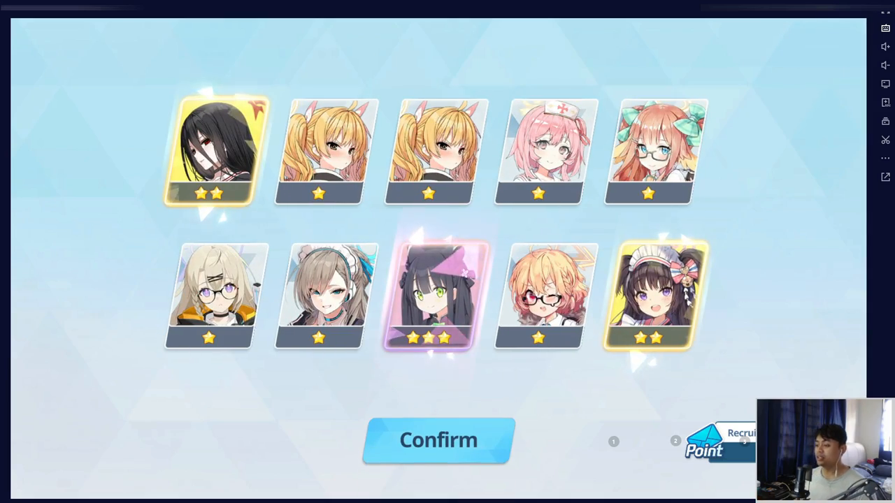
click(439, 439)
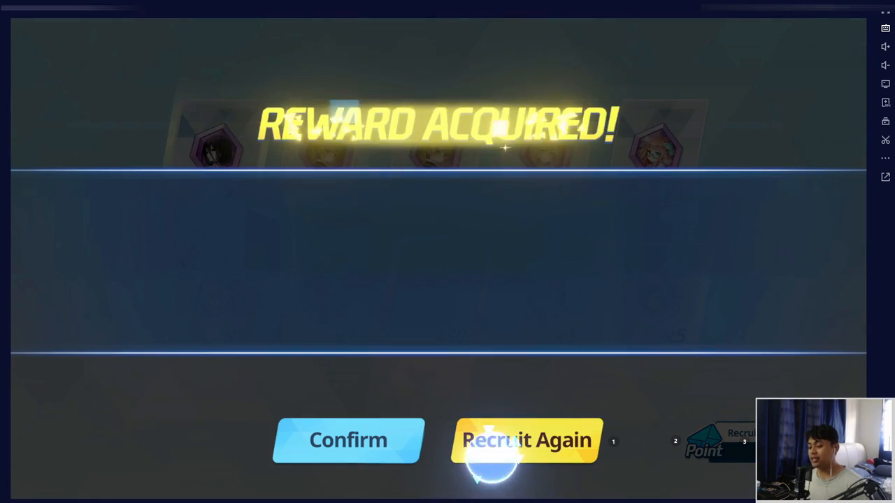
Spend 1200 on another ten-pull and accept the duplicates converted into Eleph rewards.
click(527, 440)
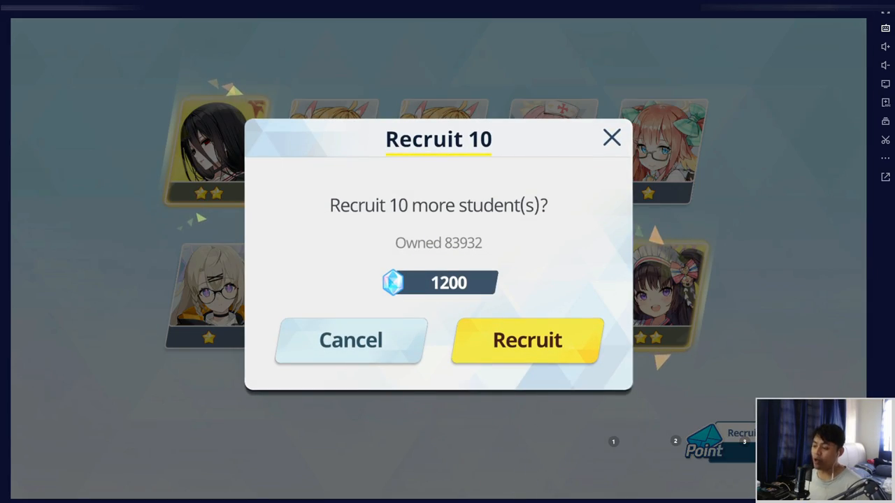
click(528, 339)
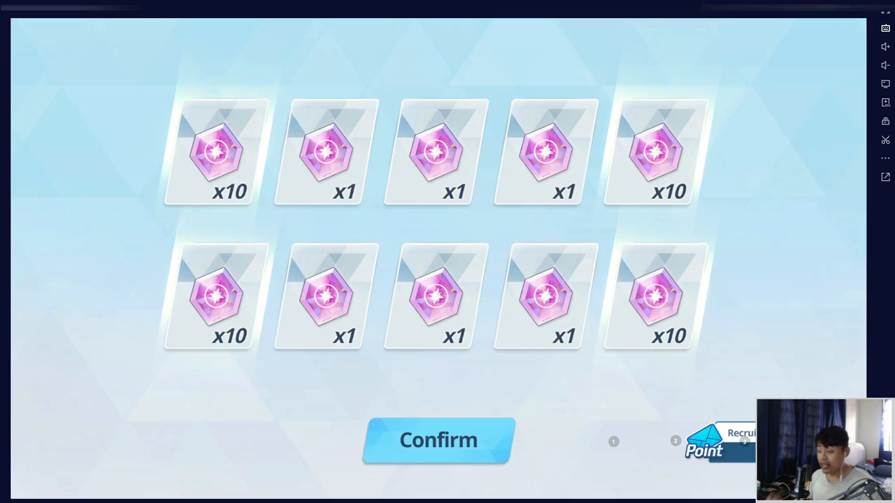
click(437, 440)
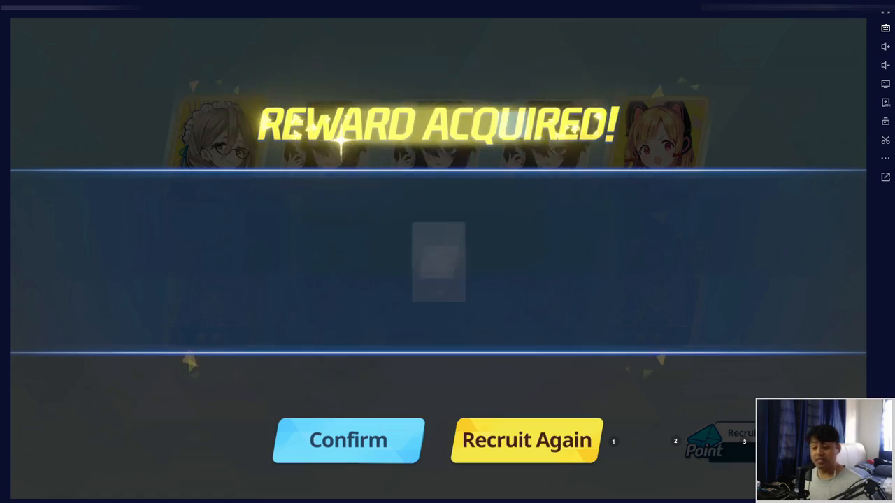
Start the next ten-student recruitment, with 80332 currency remaining.
click(526, 439)
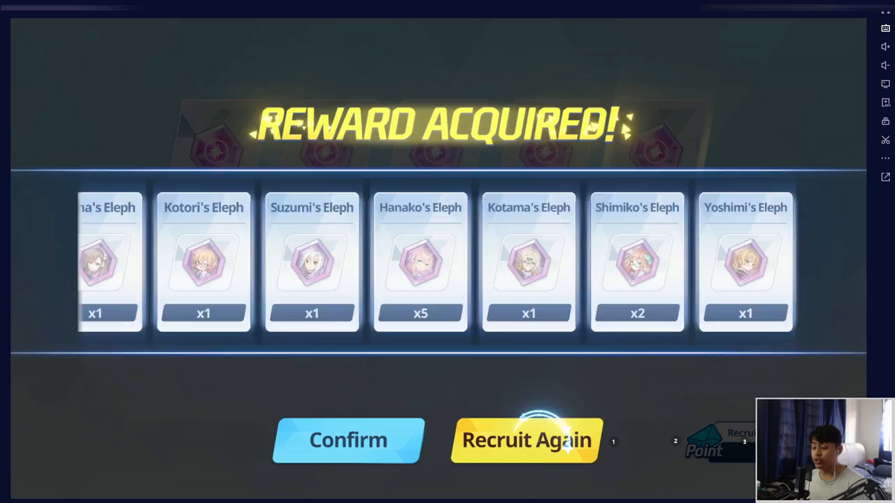
click(526, 440)
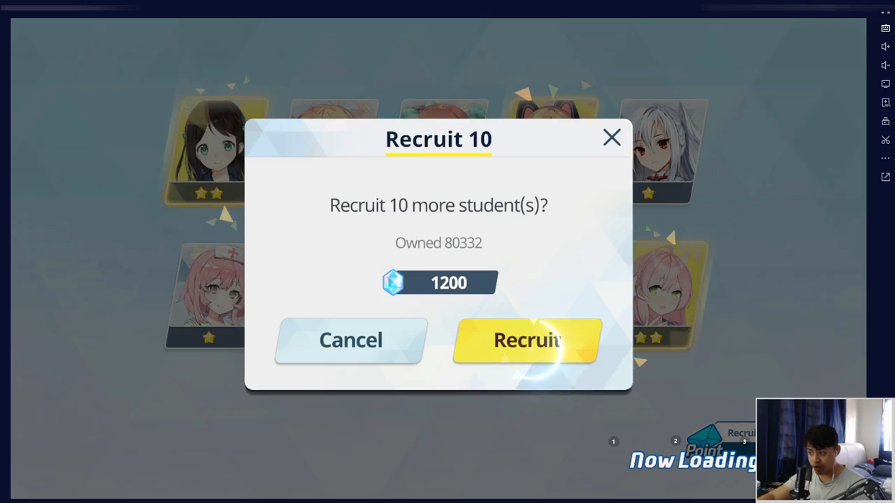
Spend 1200 on a ten-pull, skip Kotori's intro and accept the results with a new three-star student.
click(527, 341)
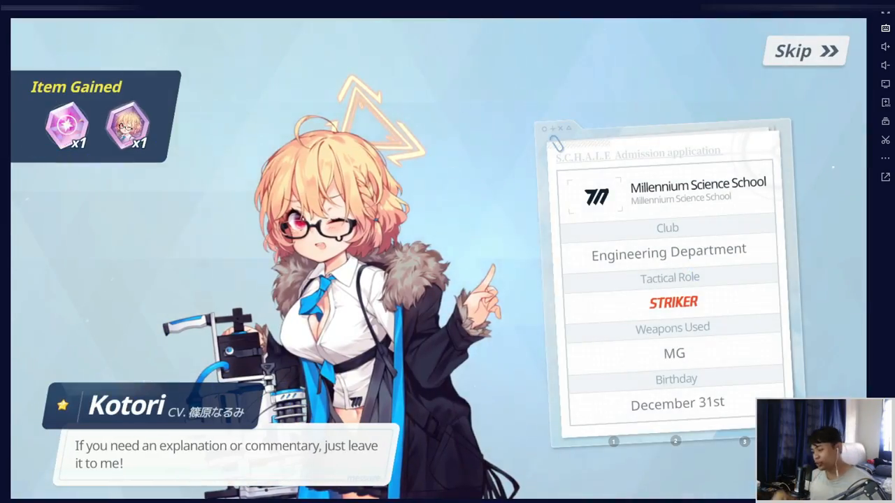
click(803, 51)
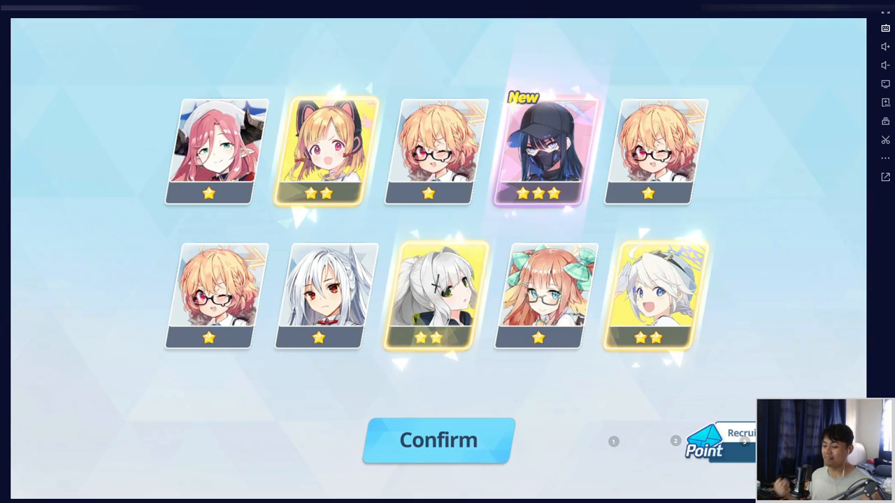
click(438, 441)
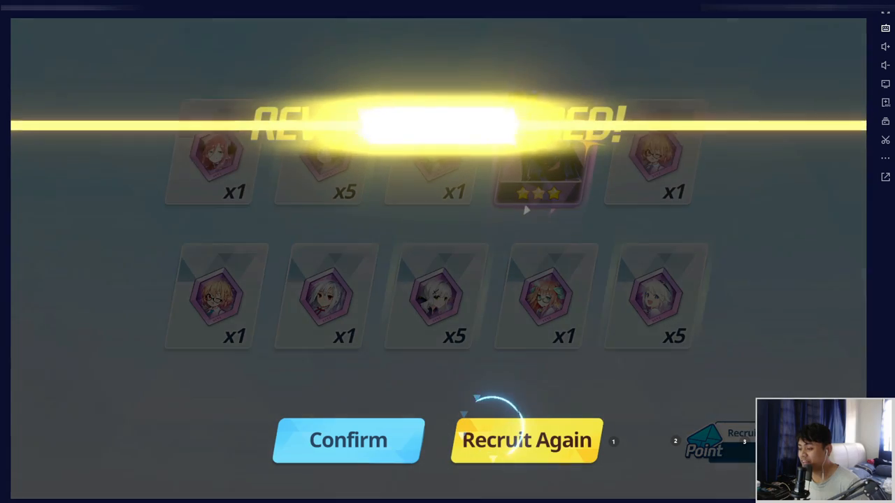
Exchange the 200 Recruitment Points for Mika's Eleph, leaving Fest Recruitment points at 0.
click(346, 440)
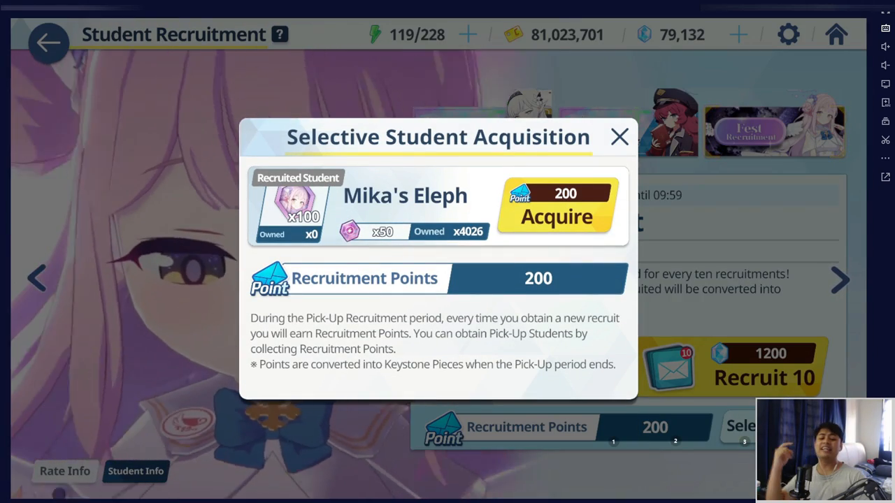
click(557, 206)
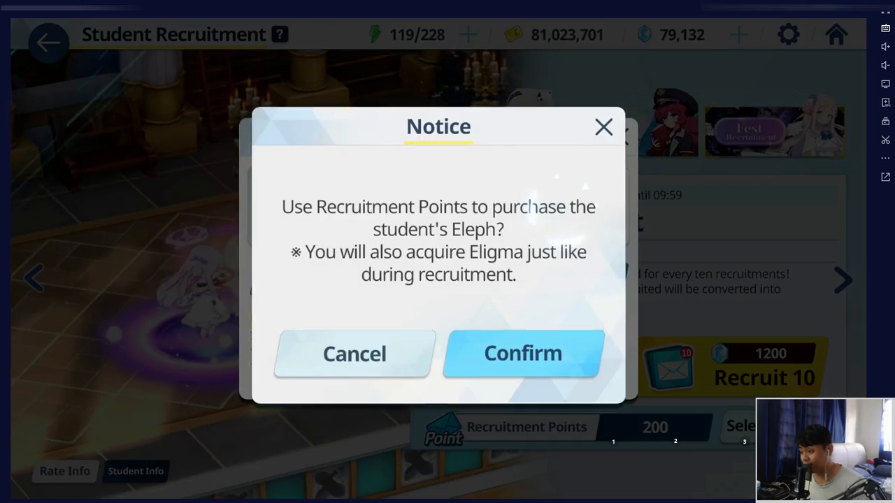
click(523, 354)
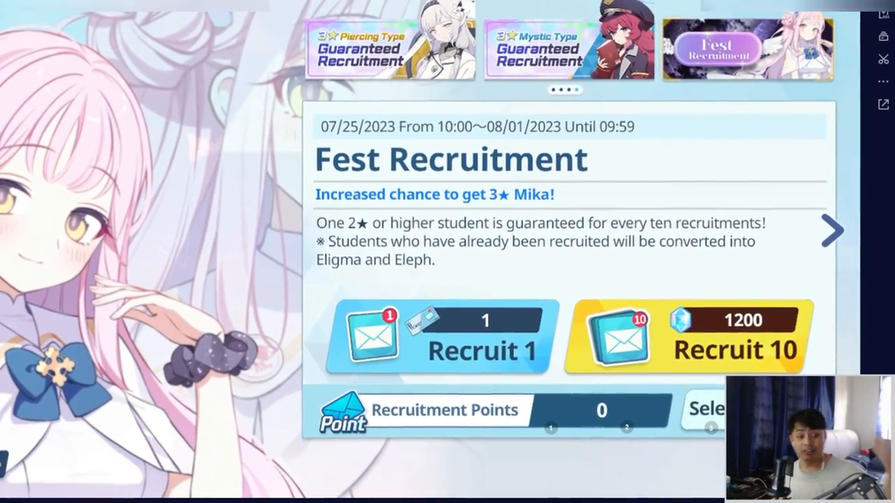
scroll(down, 3)
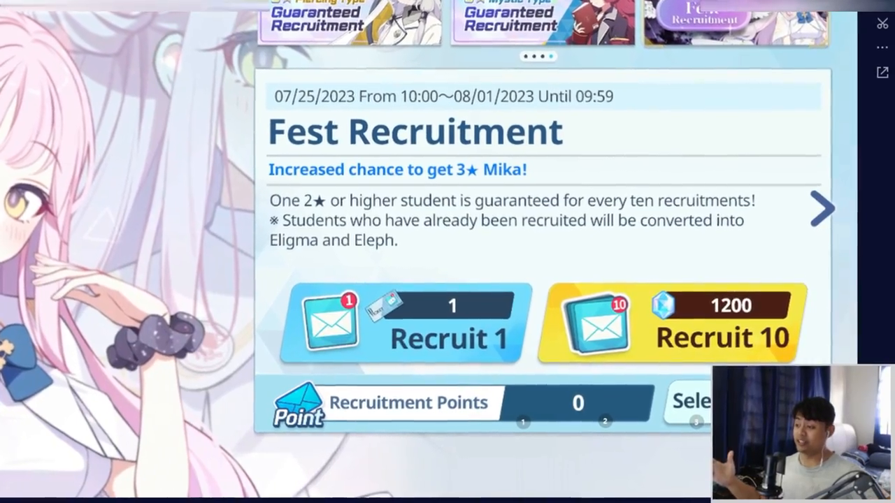